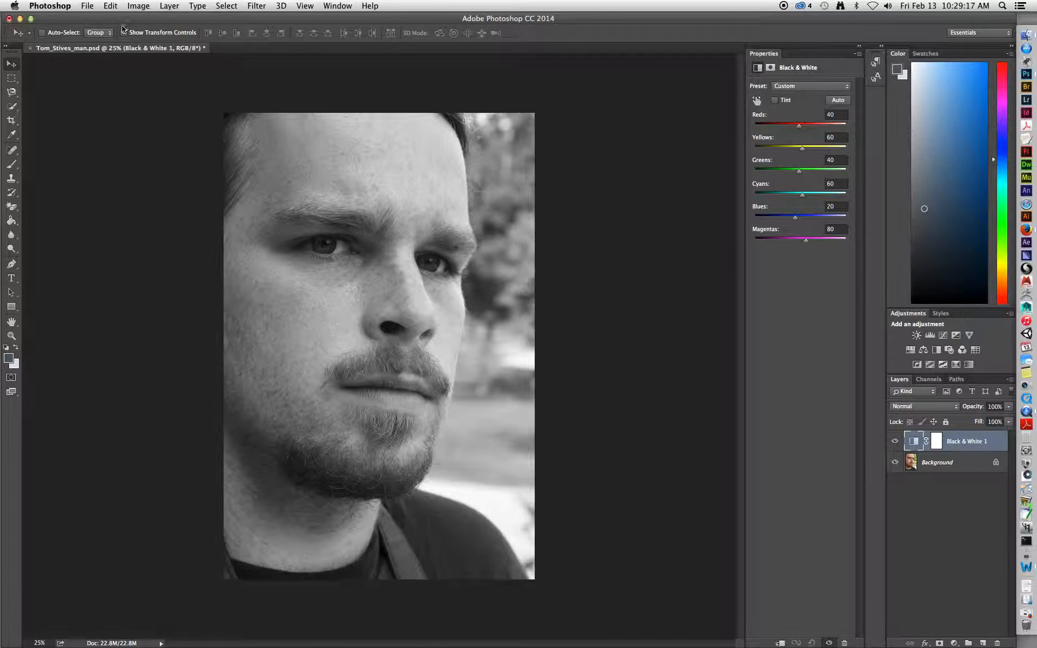
- Bring up Print Settings for the portrait and choose the Phaser 7800GX as printer
left_click(87, 6)
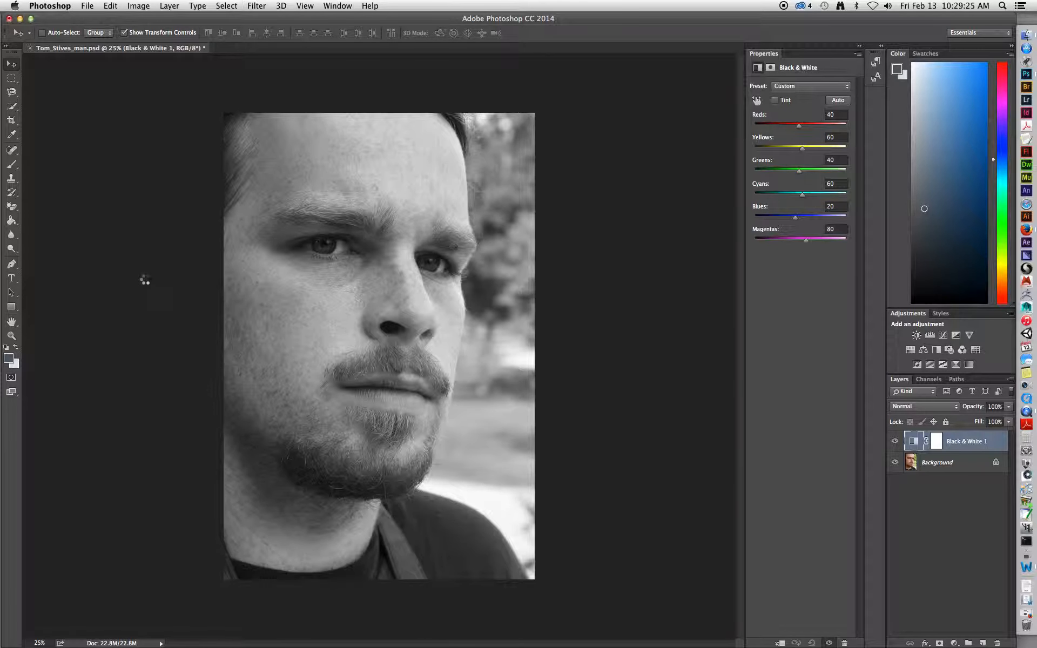
left_click(87, 6)
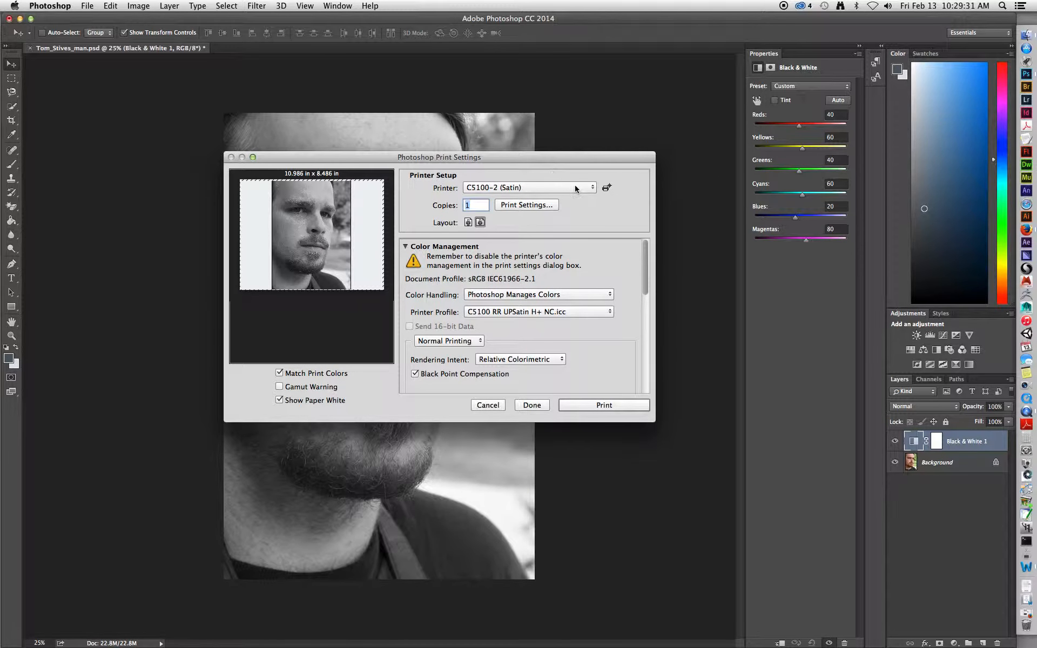
mouse_move(581, 192)
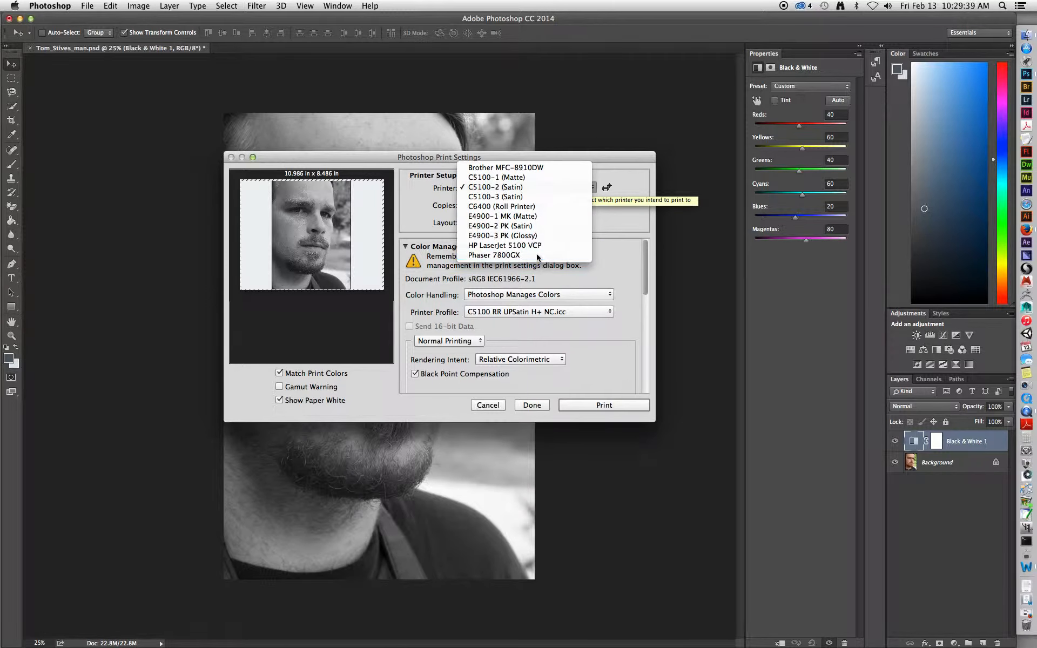
left_click(494, 255)
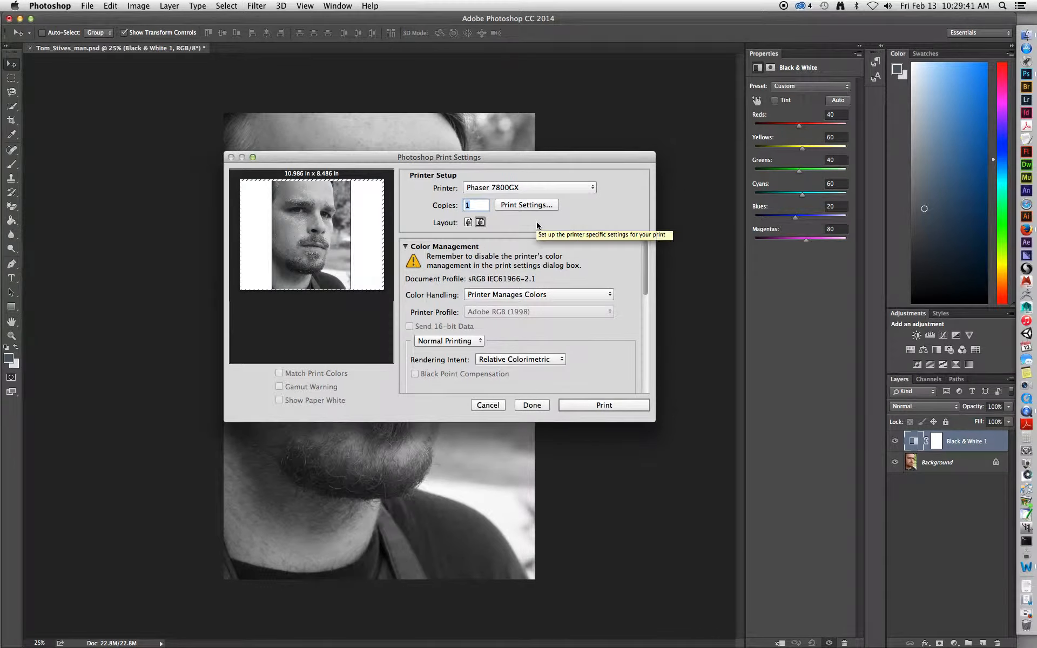
mouse_move(526, 204)
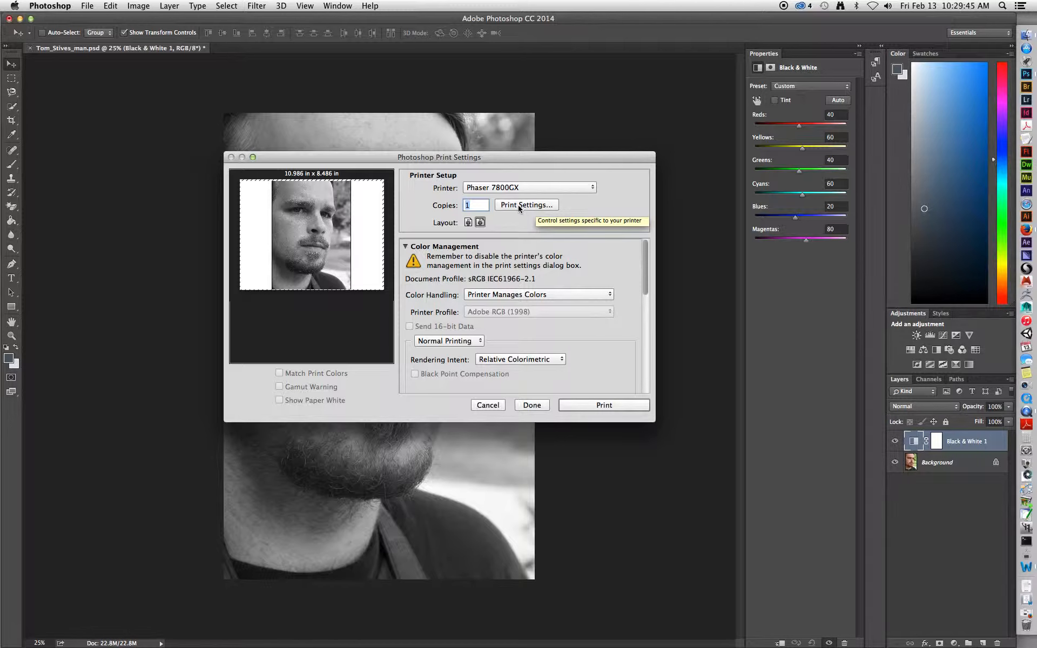
- Show the Phaser 7800GX's own macOS print options with Default Settings and US Letter
left_click(525, 205)
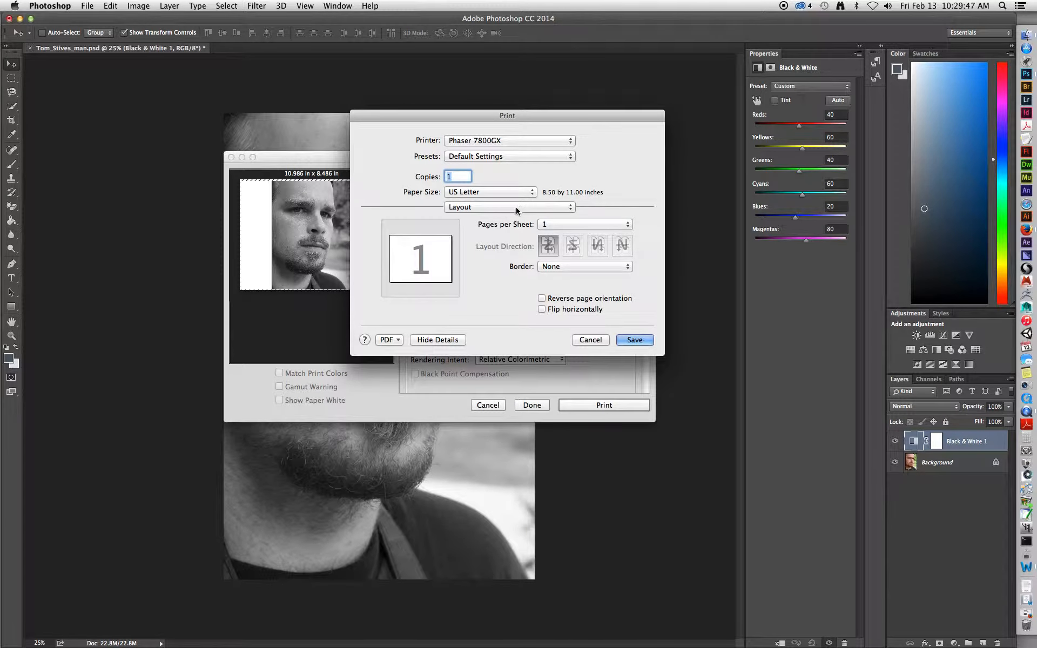
mouse_move(605, 180)
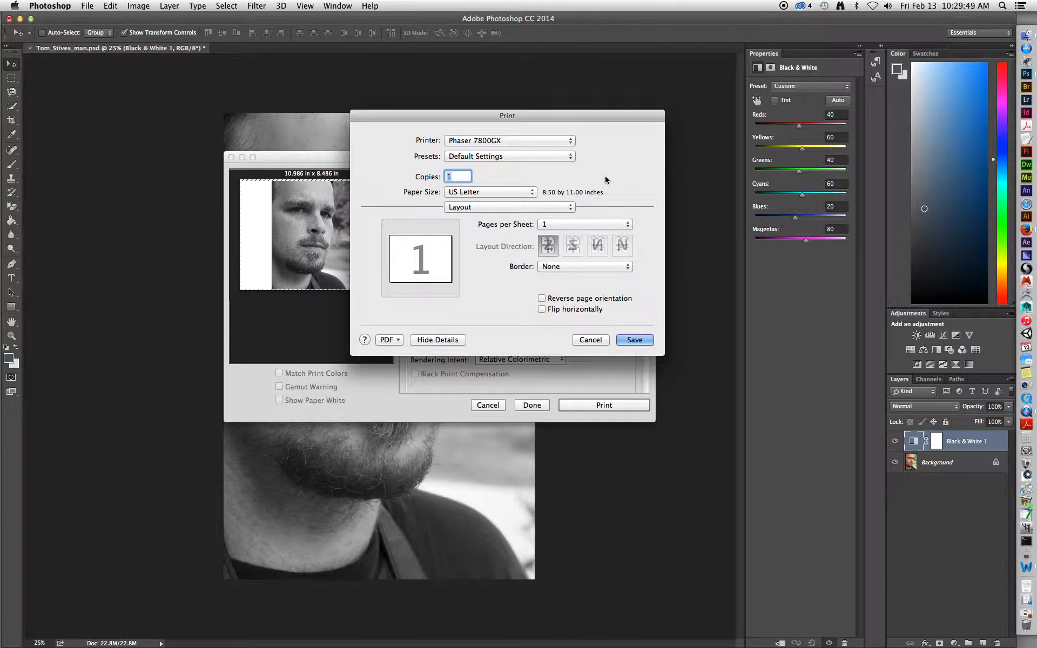
mouse_move(591, 163)
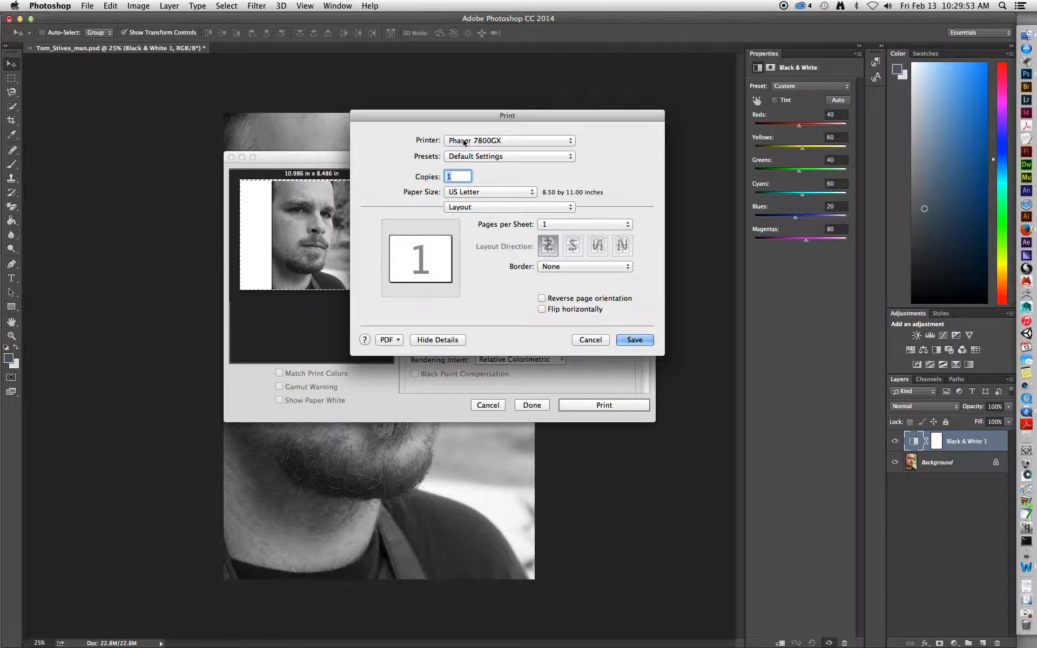
mouse_move(509, 143)
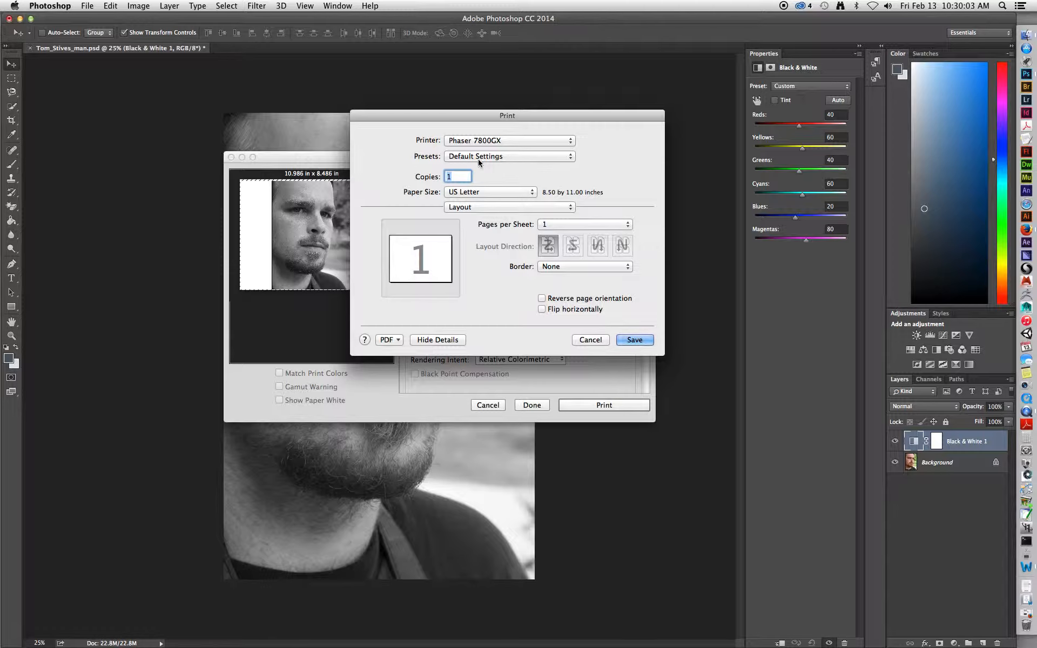
mouse_move(470, 196)
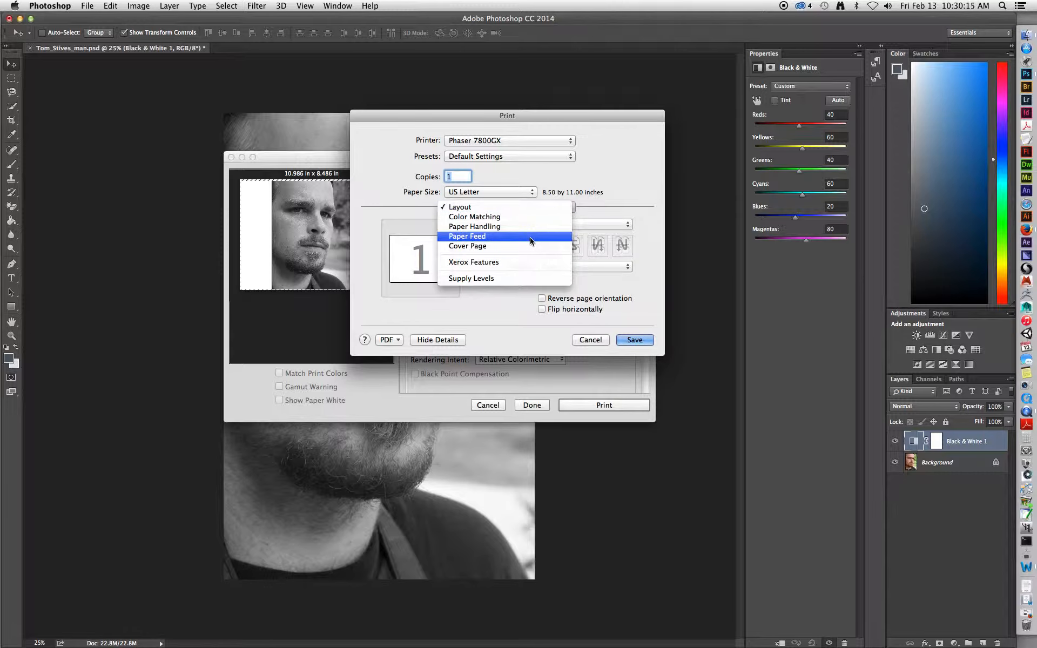
- In Paper Feed, feed all pages from Tray 2 and save the choice
left_click(468, 236)
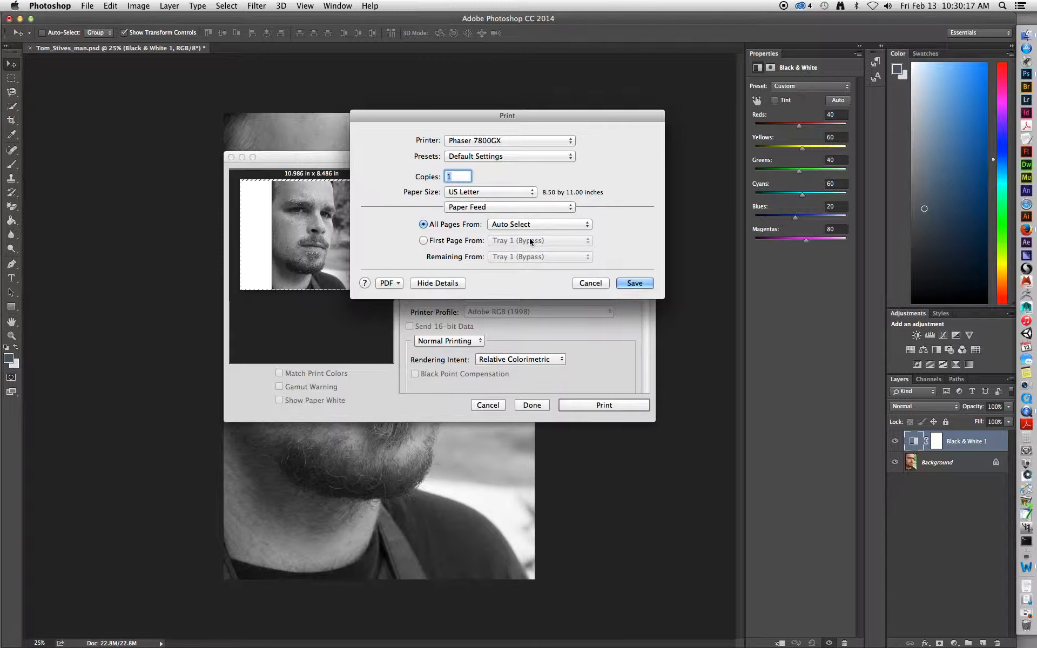
mouse_move(451, 232)
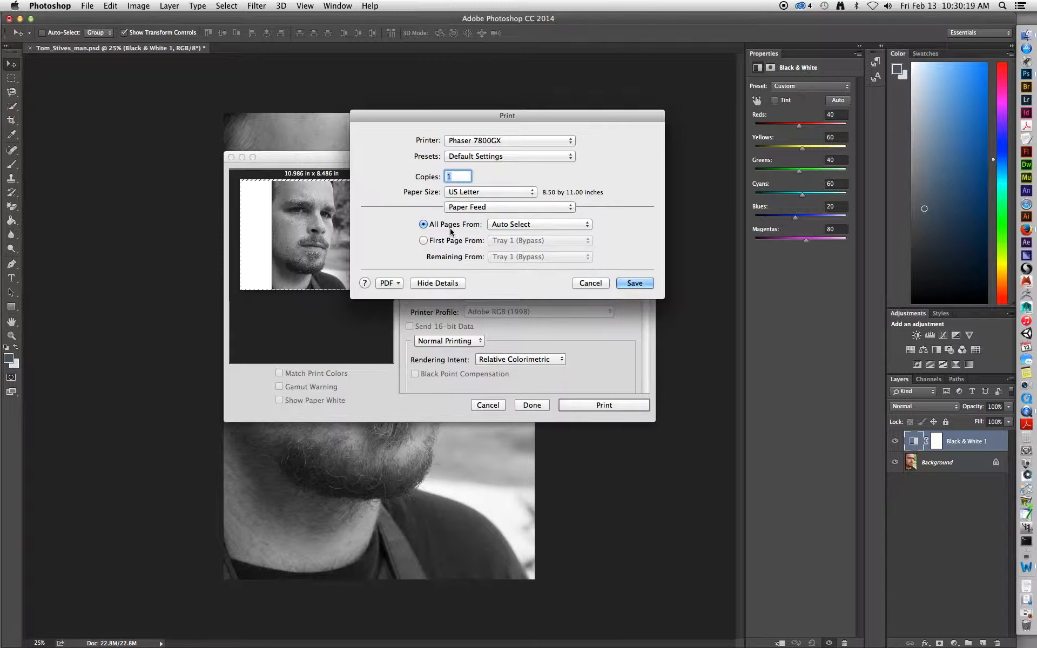
mouse_move(563, 224)
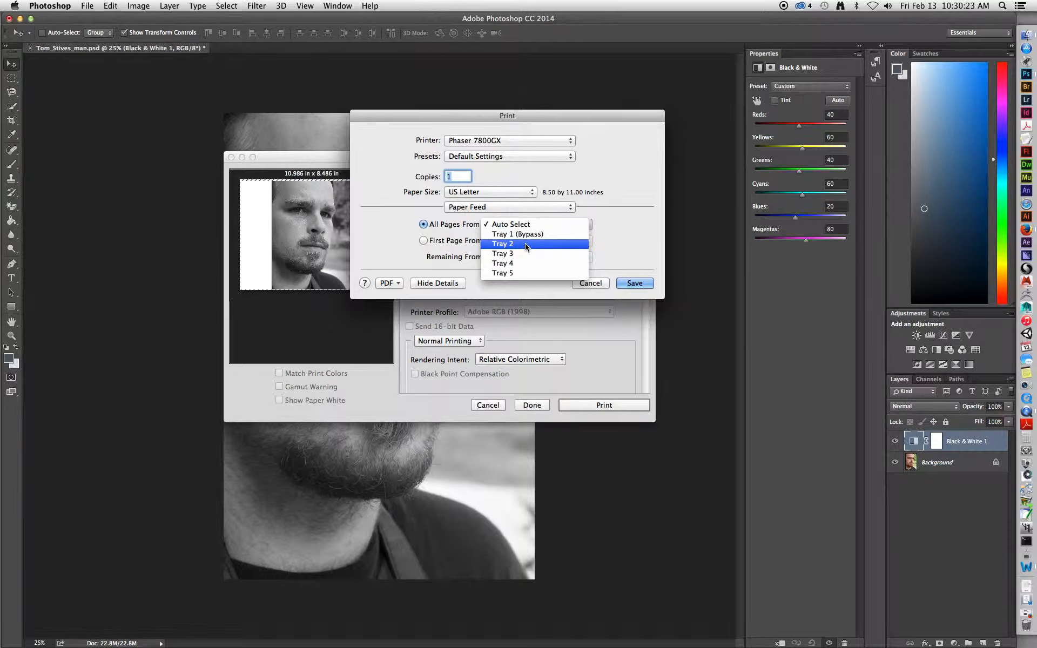
left_click(502, 244)
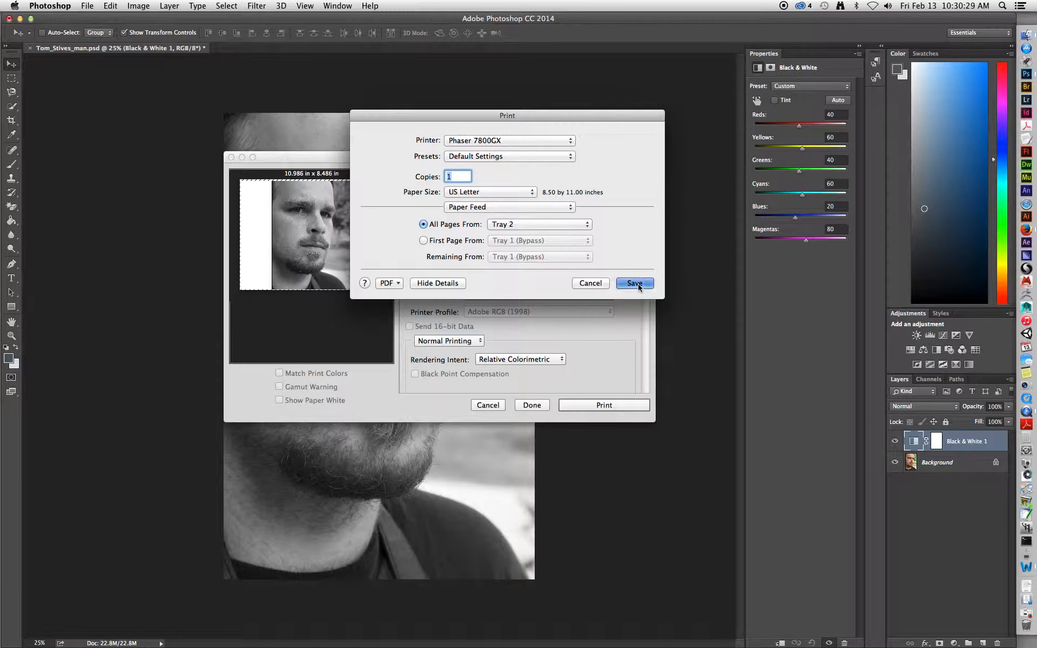
left_click(635, 283)
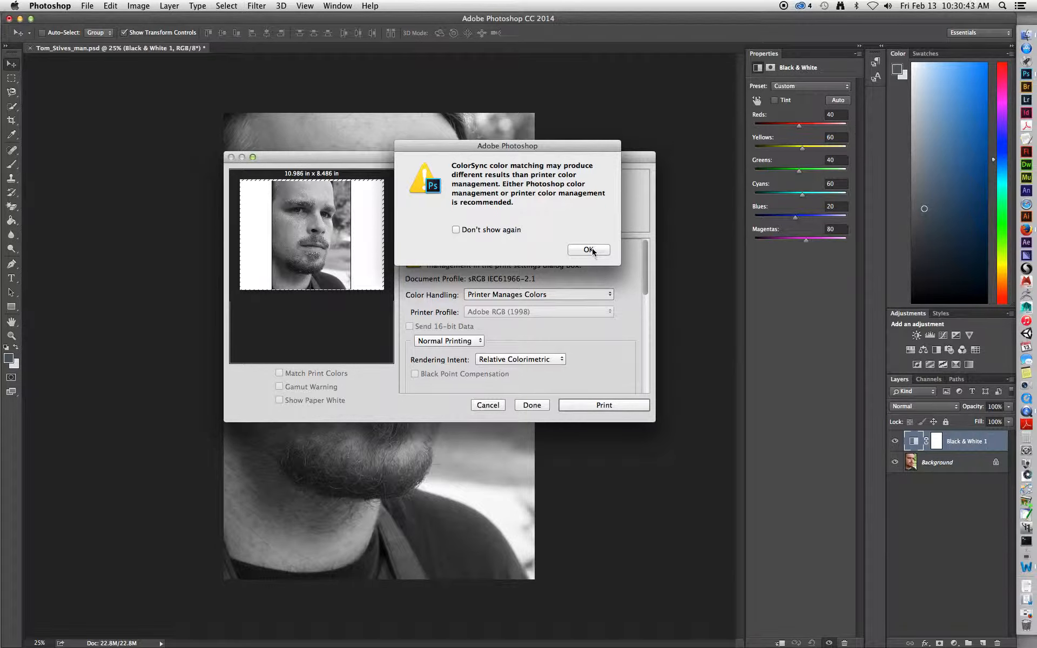
- Dismiss the ColorSync warning and set the layout to portrait, 8.5 × 11 in
left_click(588, 250)
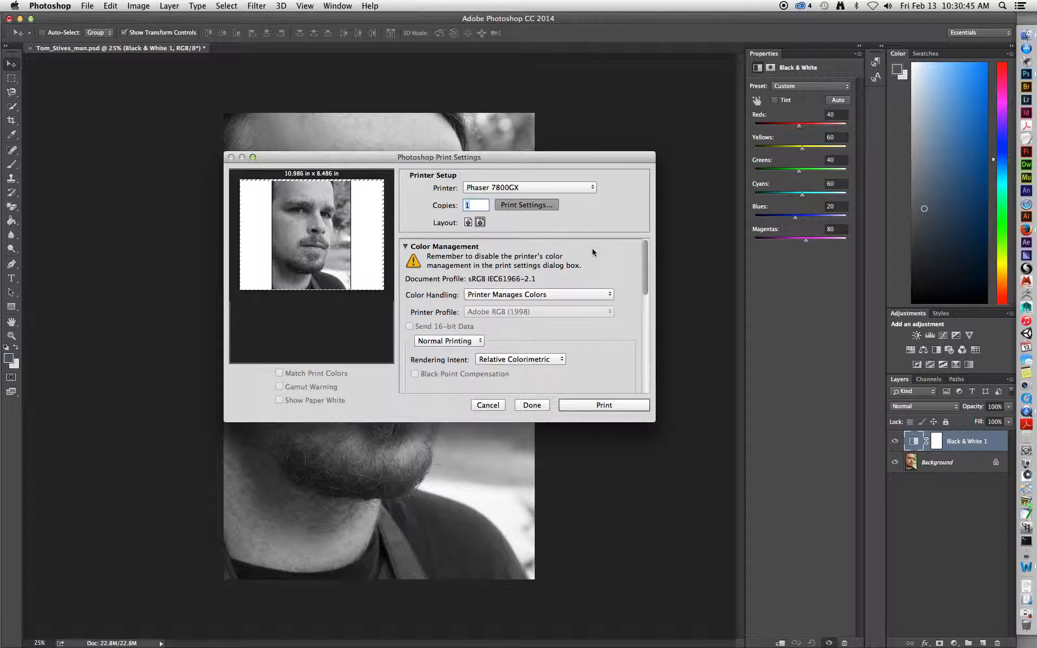
left_click(480, 223)
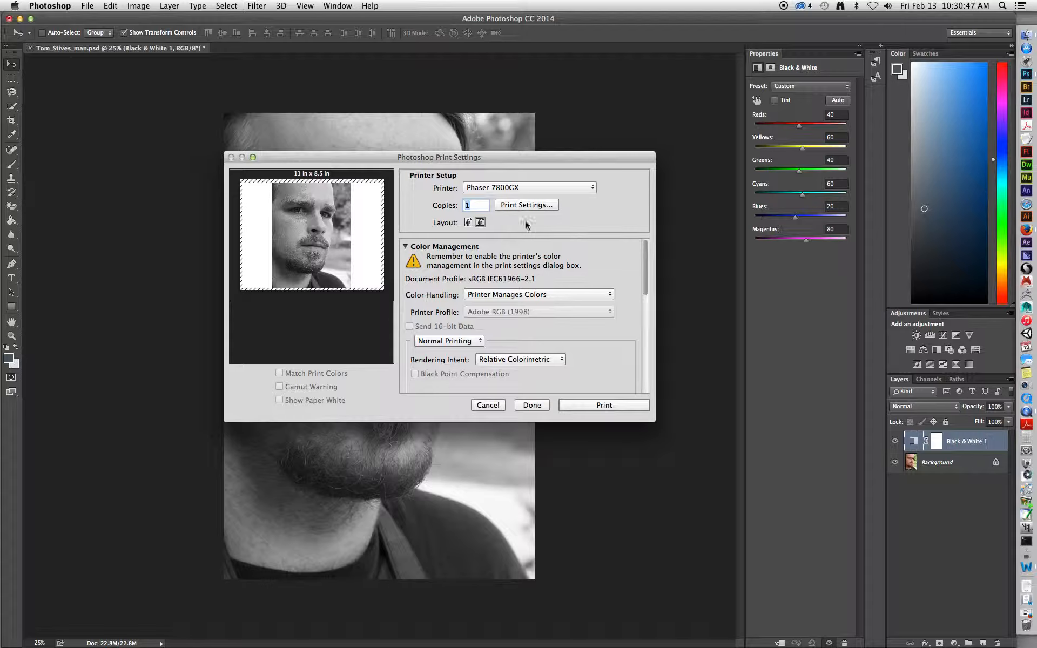
mouse_move(490, 220)
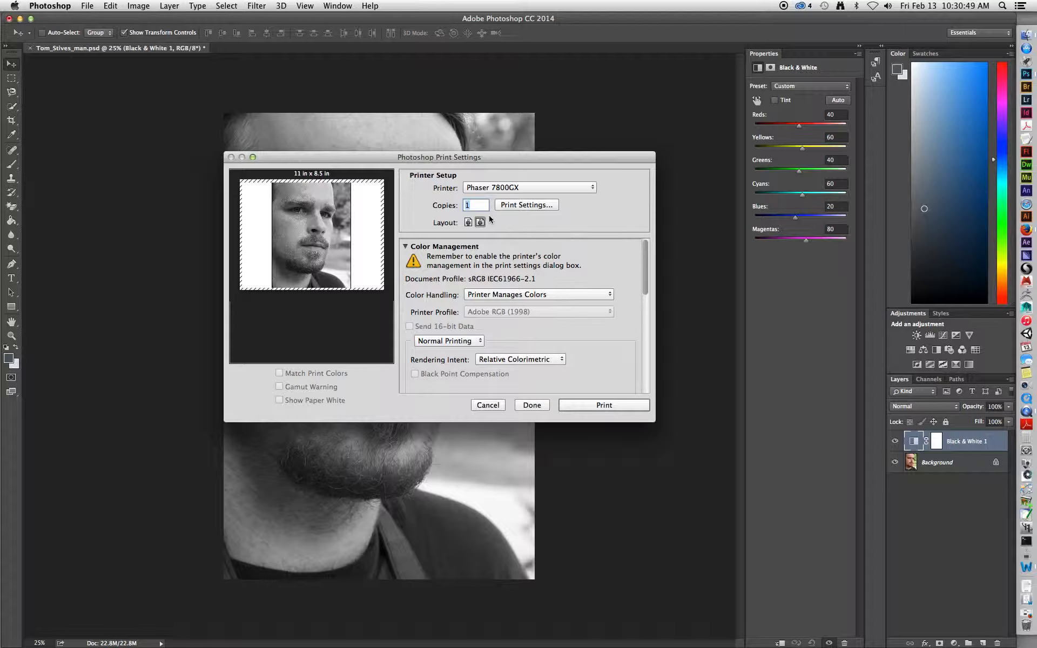
mouse_move(480, 222)
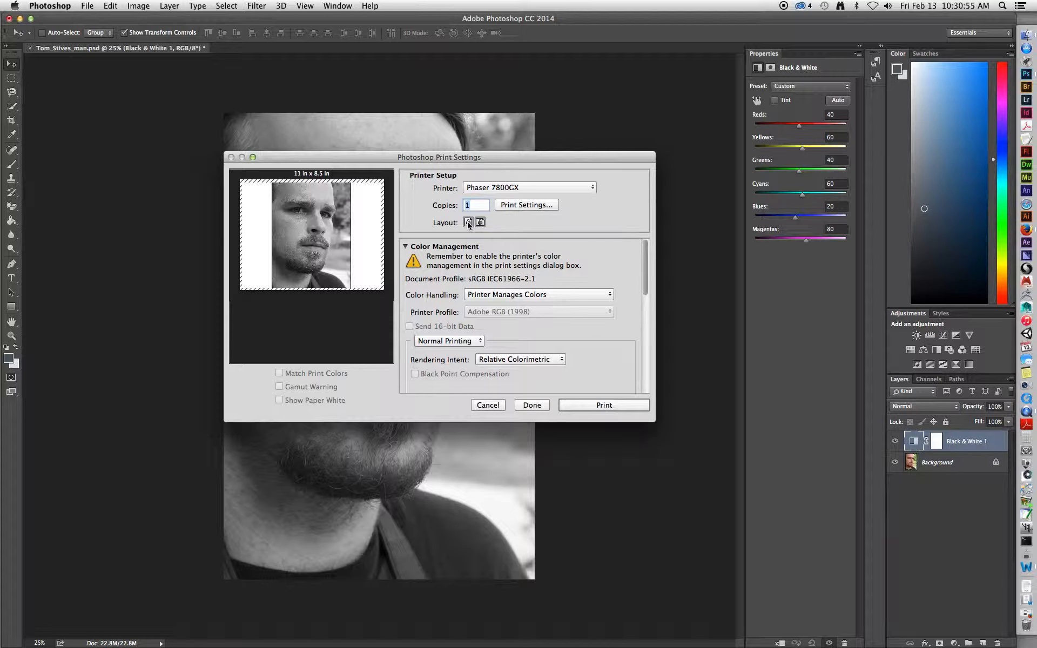
left_click(468, 223)
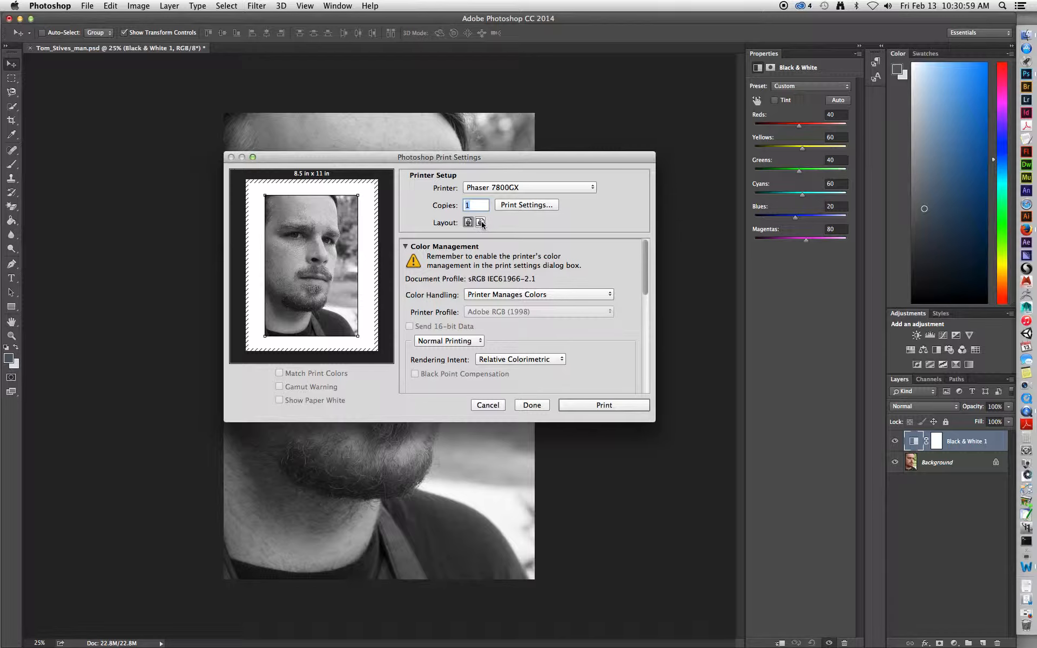
mouse_move(521, 263)
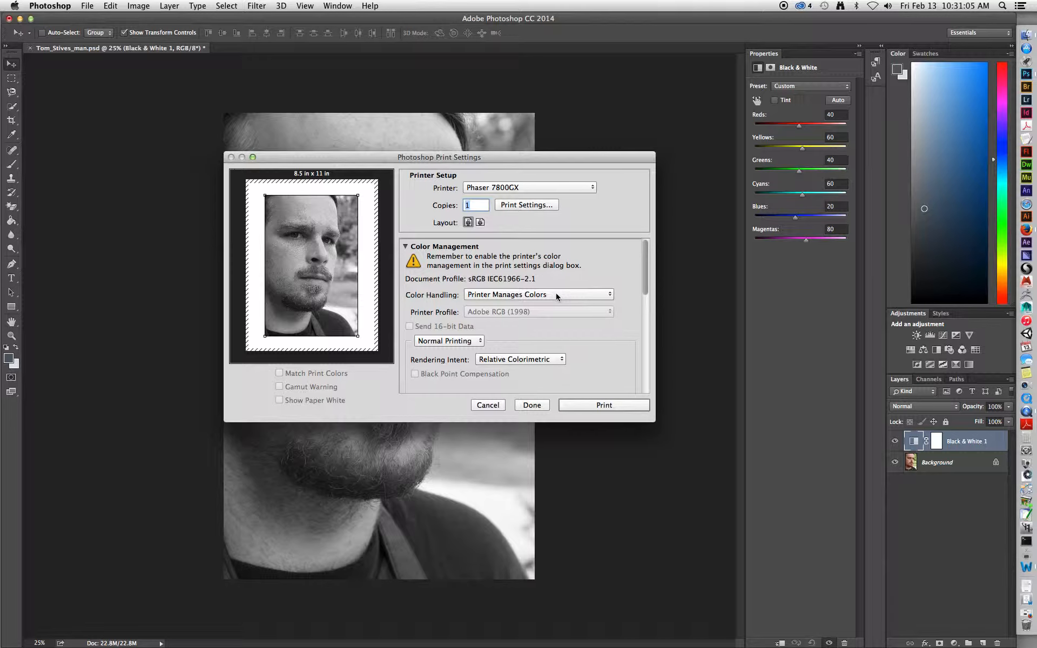
- Let Photoshop manage colours and pick the Phaser 7800 HmCCP PhNn i1i1P.icc printer profile
left_click(537, 294)
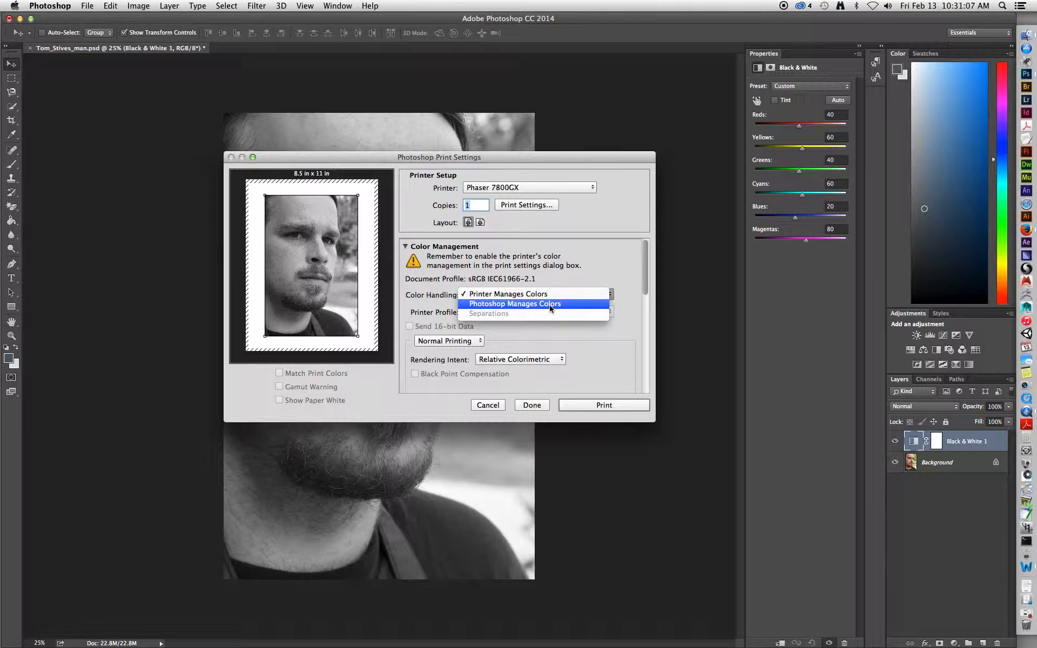
left_click(515, 303)
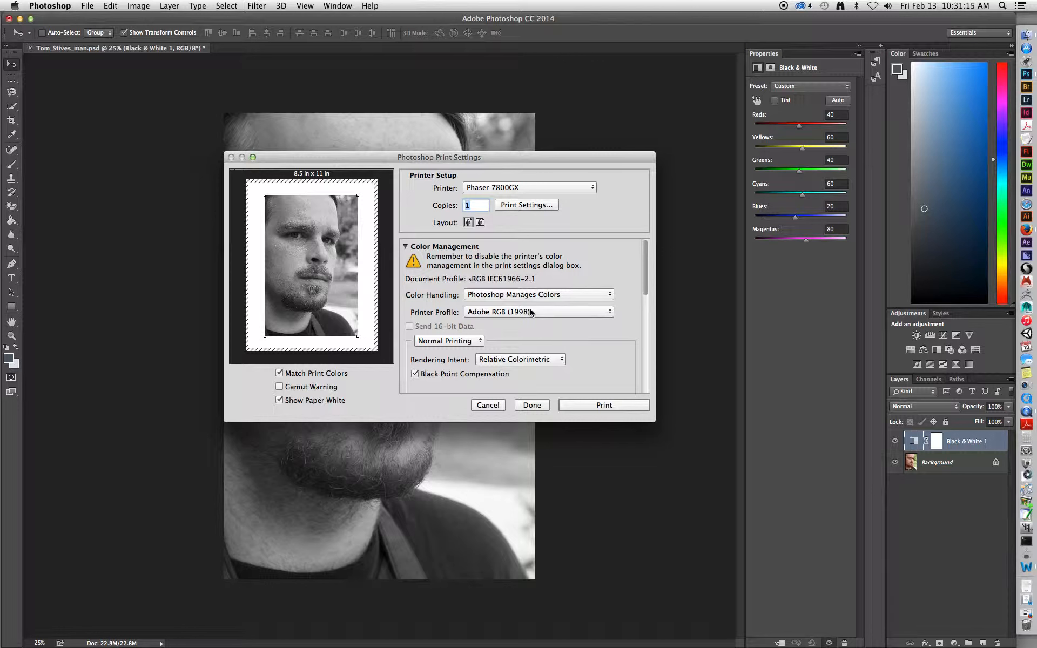
left_click(539, 311)
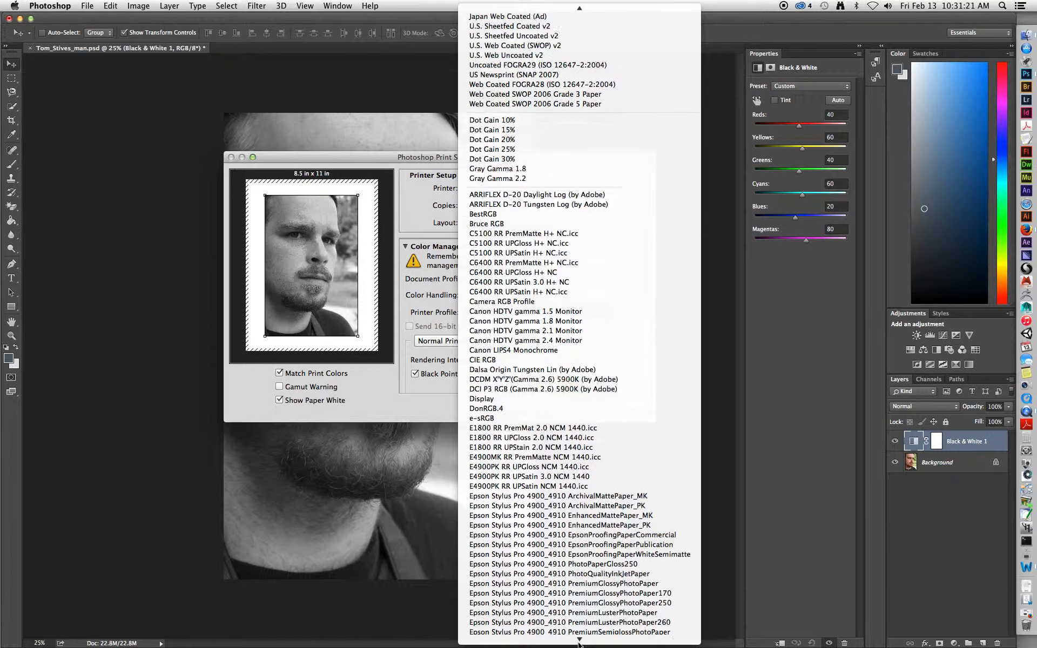
scroll("down", 3)
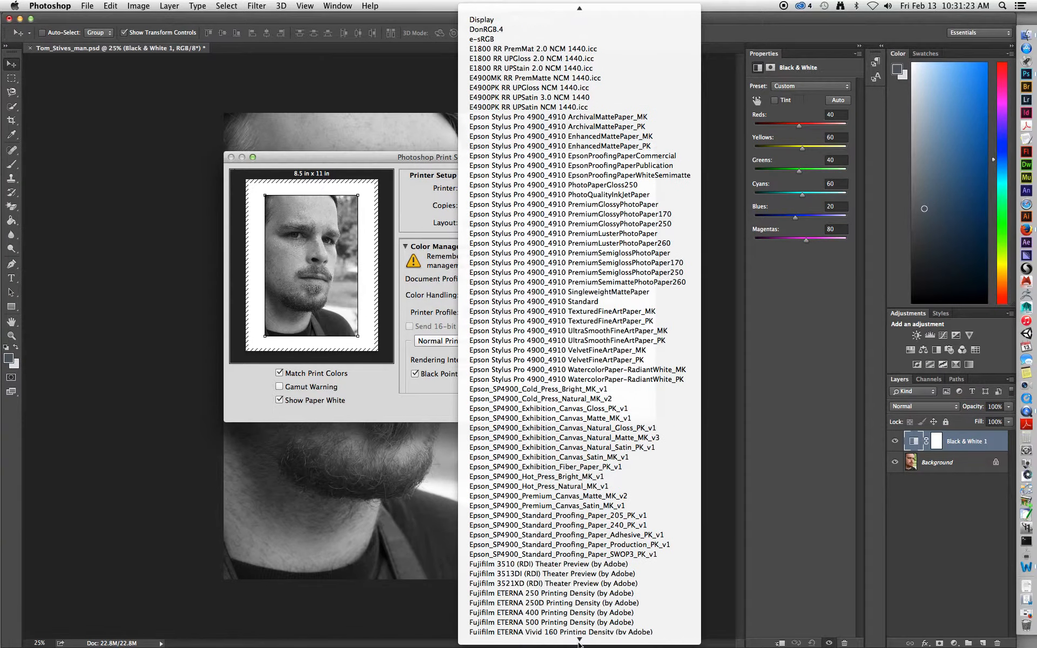
scroll("down", 3)
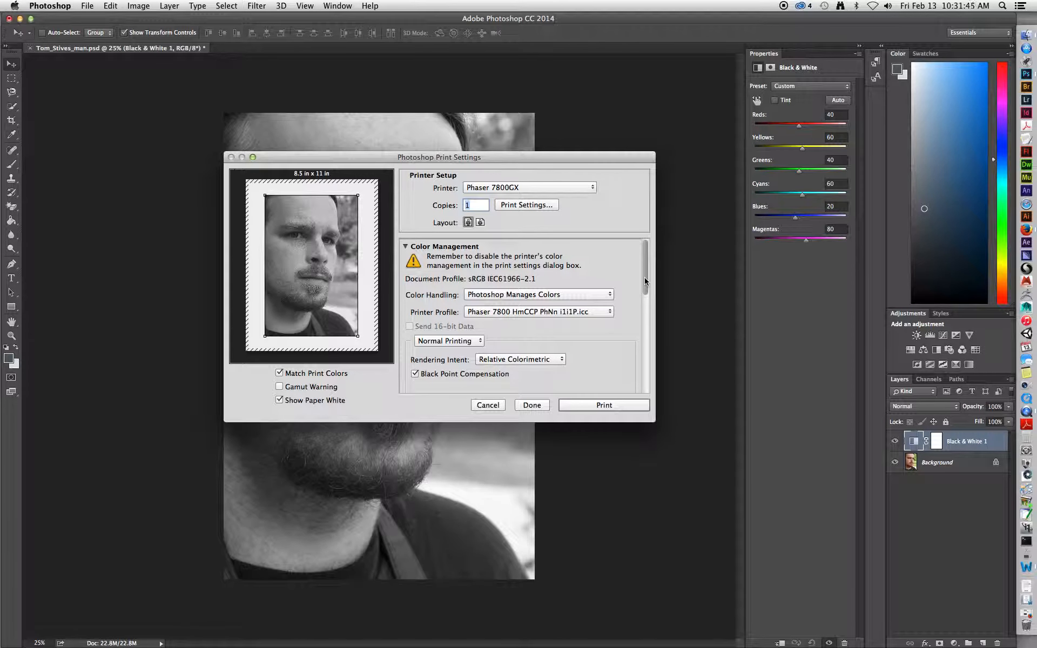
- Change the rendering intent from Relative Colorimetric to Perceptual
scroll("down", 3)
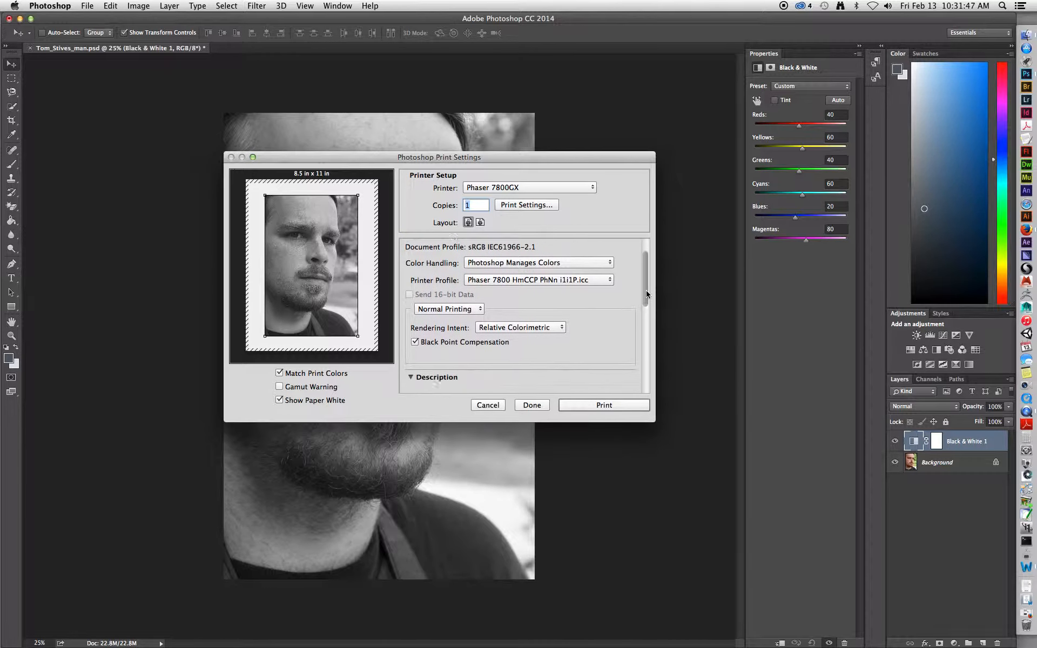
scroll("down", 3)
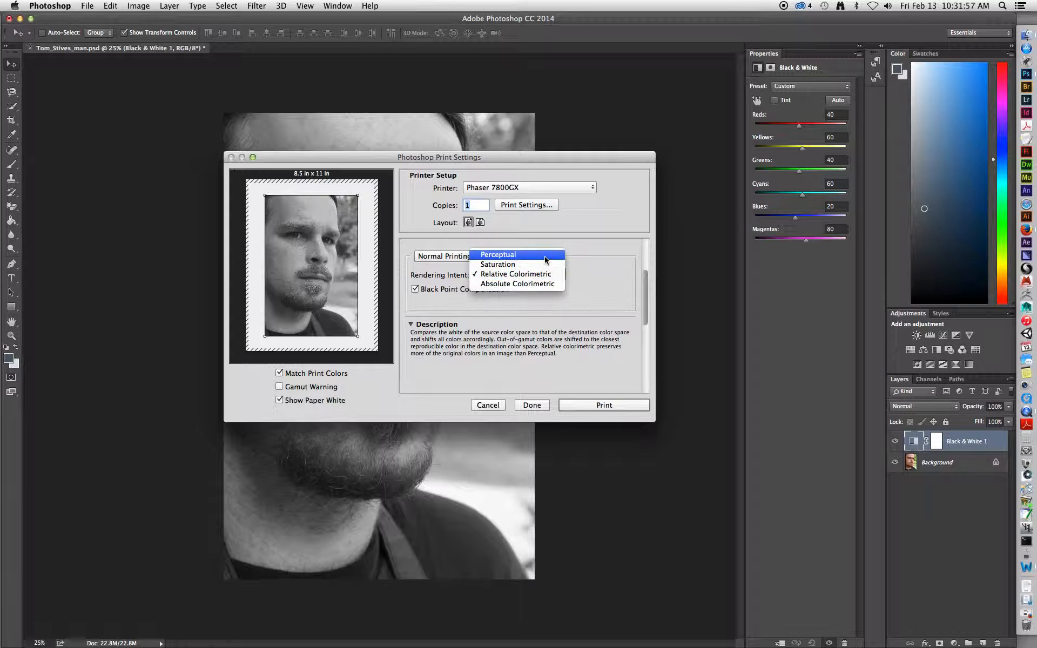
left_click(498, 255)
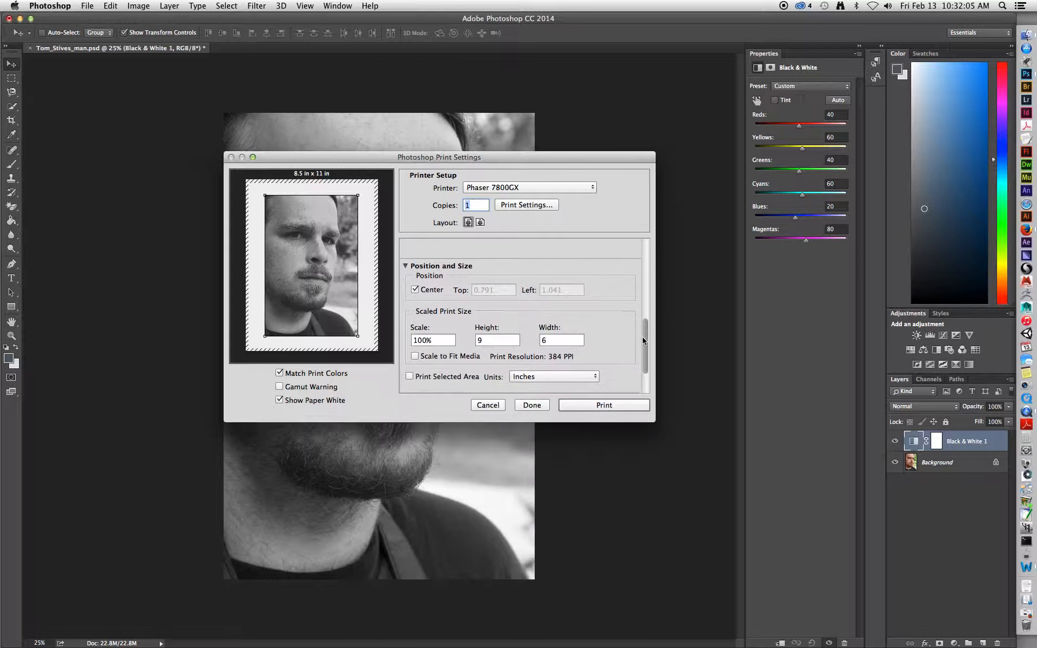
- Set the scaled print height to 12 in, giving 12 × 8 in at 133.33% and 288 PPI
scroll("down", 3)
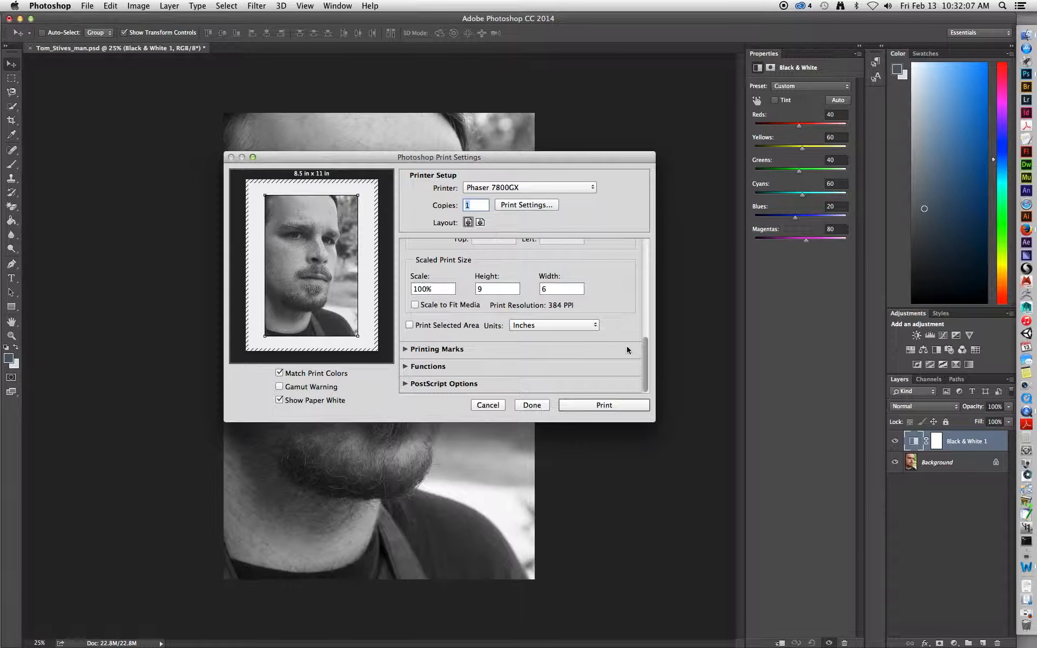
mouse_move(514, 284)
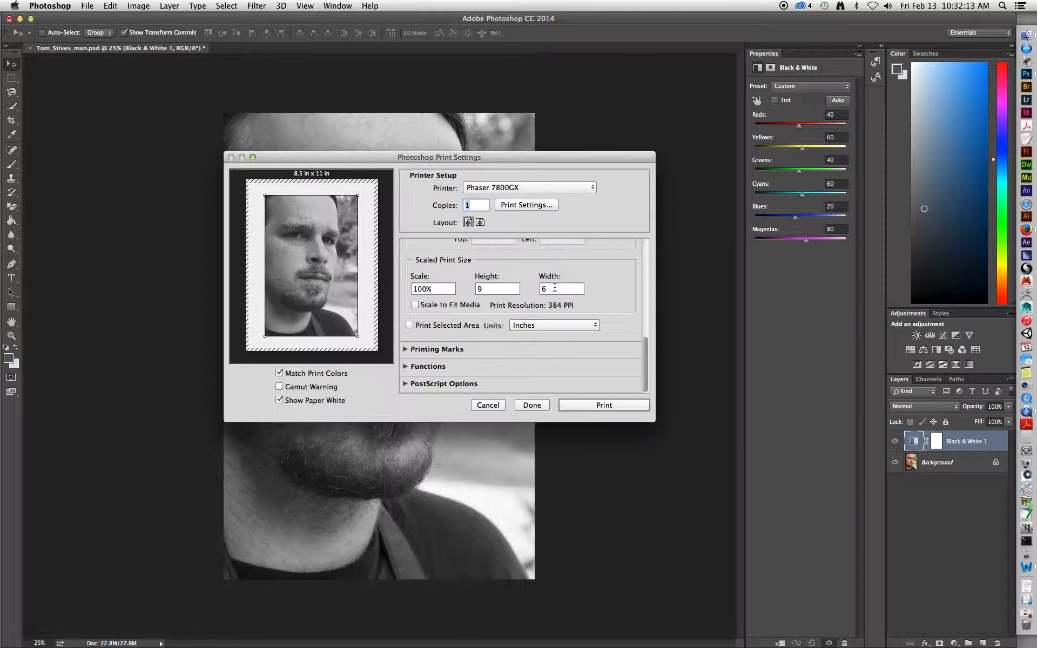
left_click(497, 288)
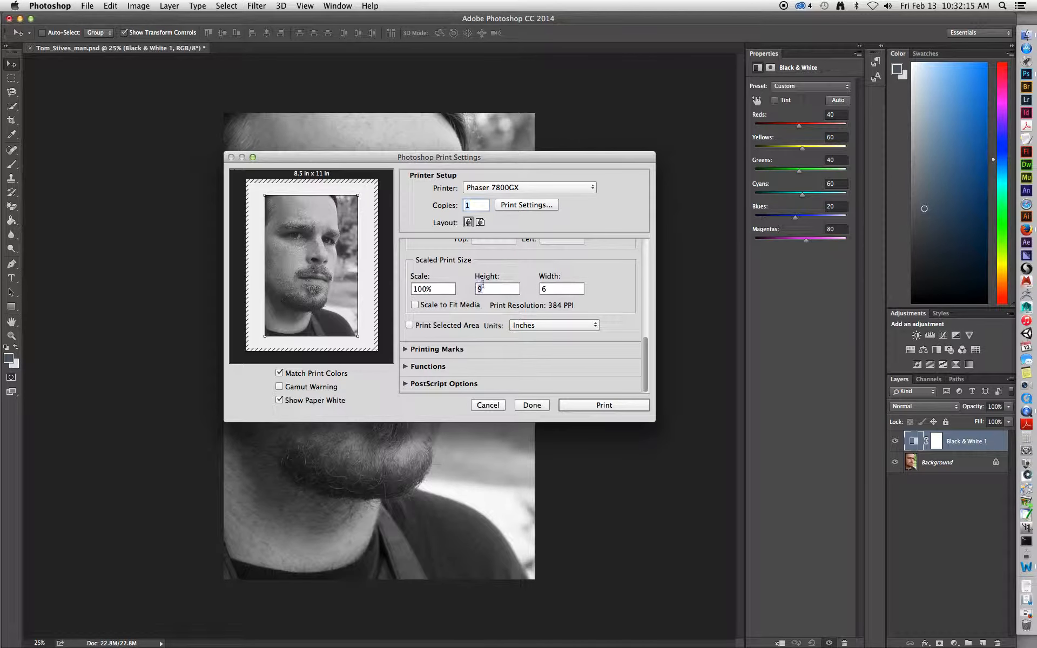
type("12")
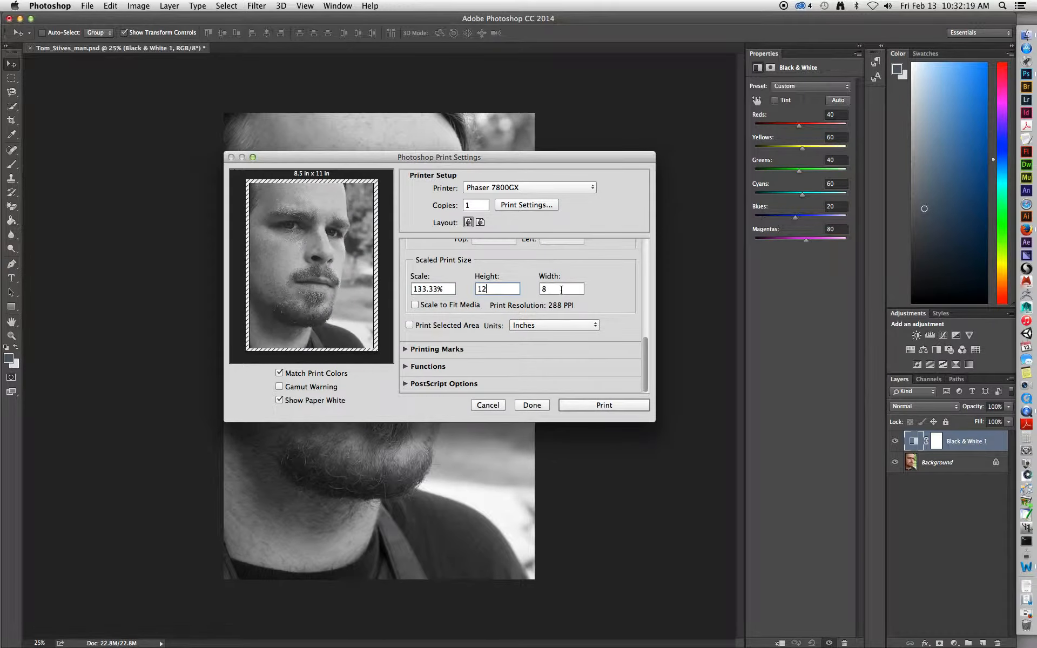
mouse_move(560, 290)
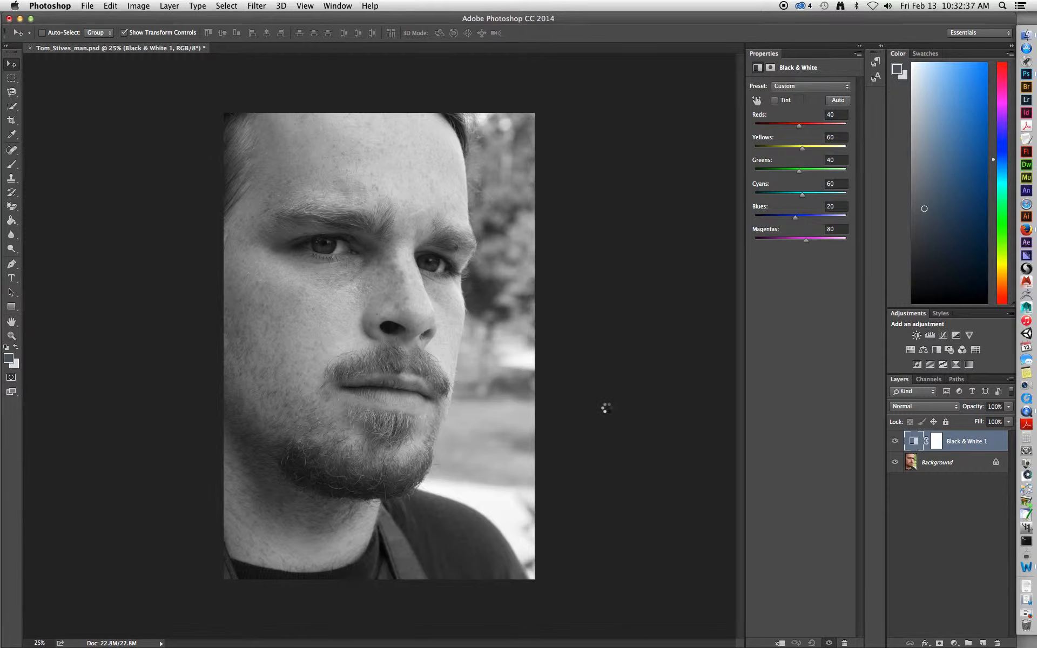
mouse_move(608, 411)
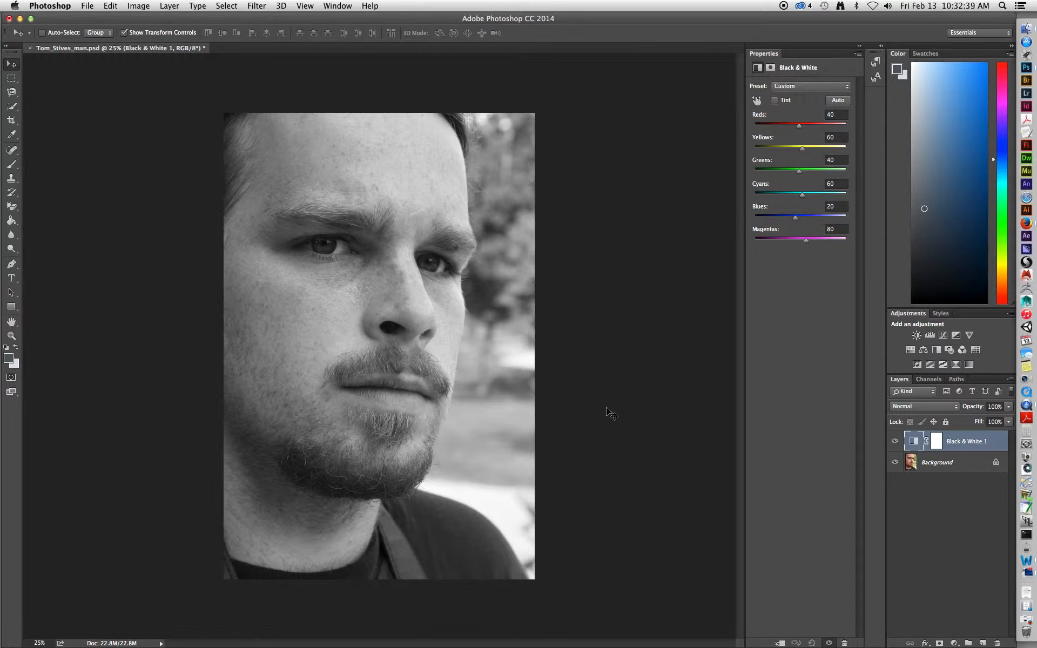